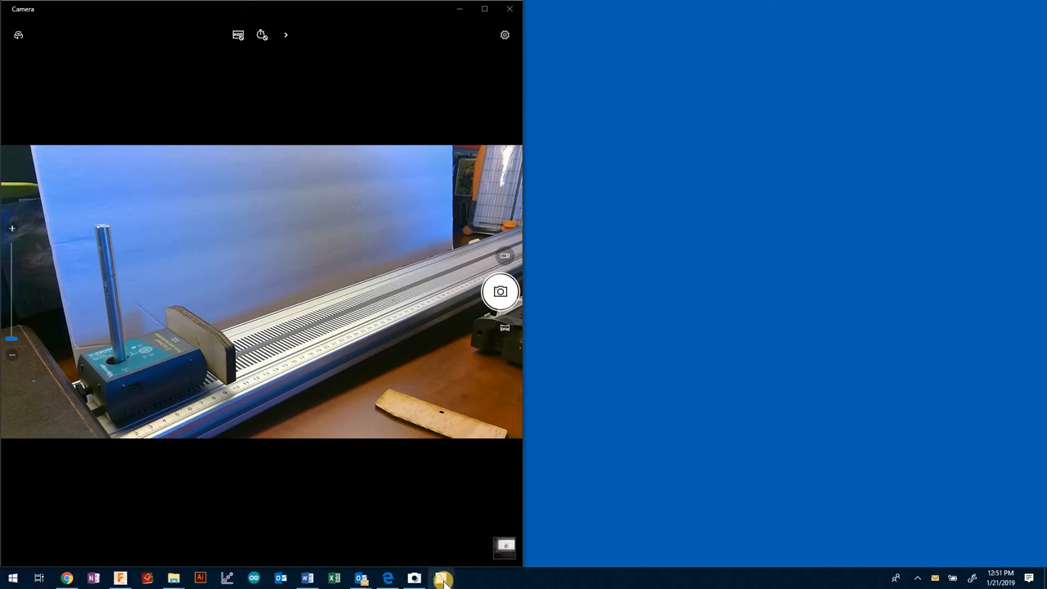
Step: Launch Graphical Analysis and start a Sensor Data Collection experiment with an empty force graph
left_click(441, 578)
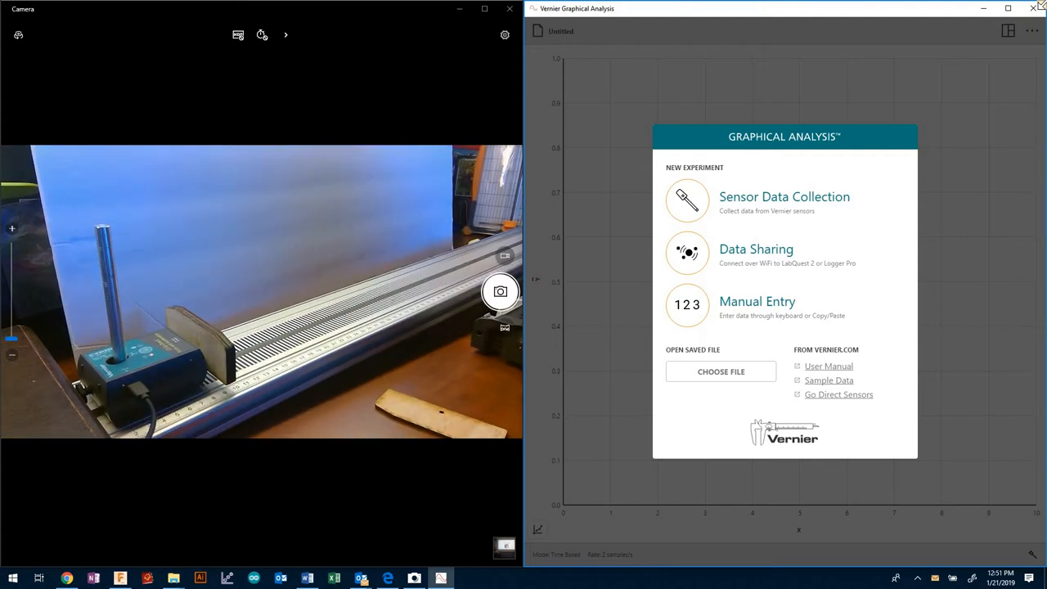
left_click(784, 200)
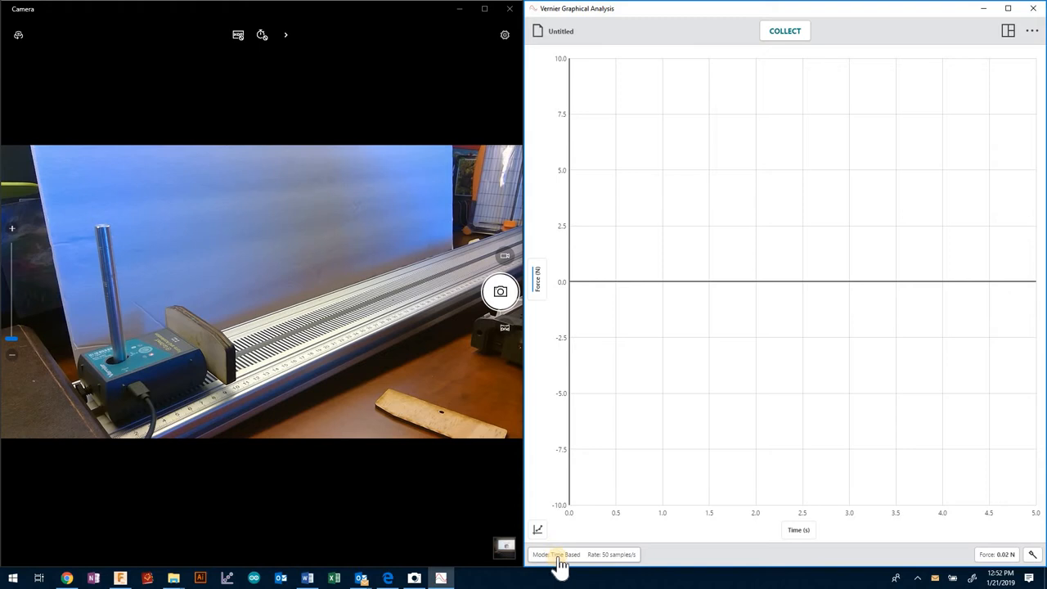
Step: Set collection to 500 samples/s, triggered on force decreasing across -1 N, 10 pre-trigger points, 0.25 s
left_click(560, 554)
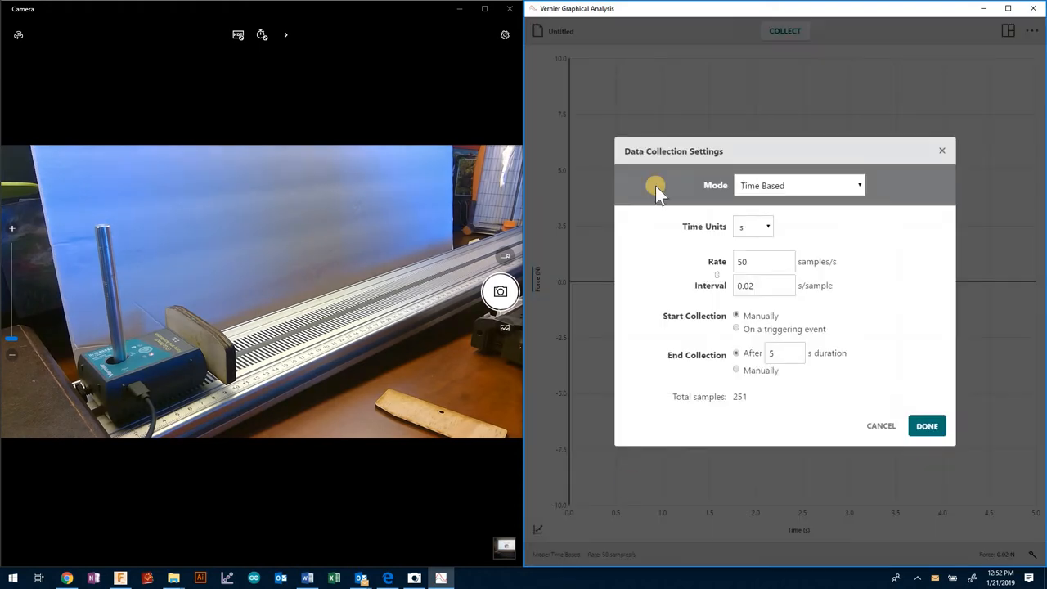
mouse_move(736, 164)
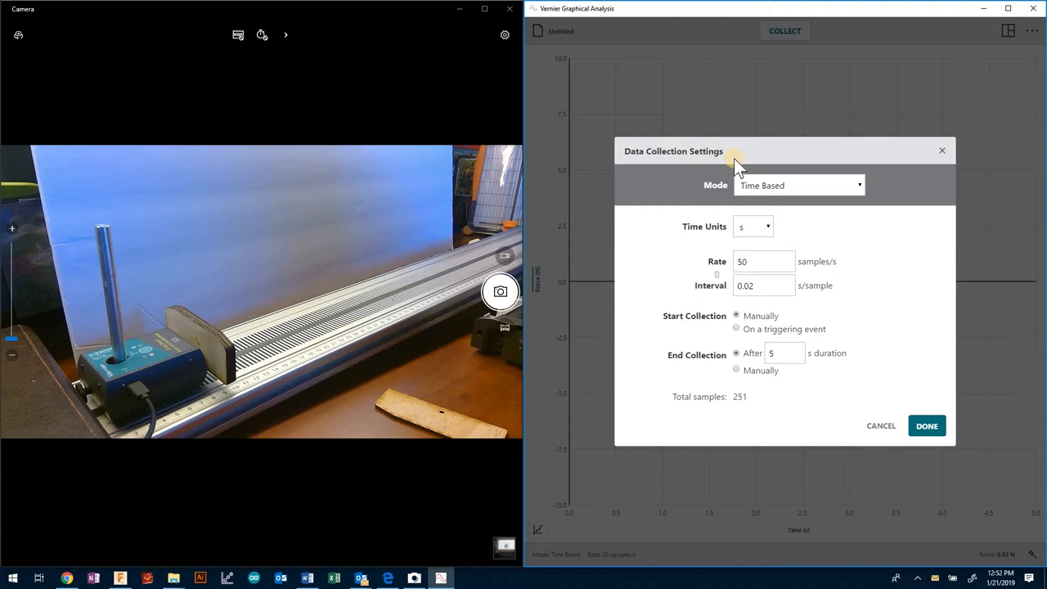
left_click(763, 261)
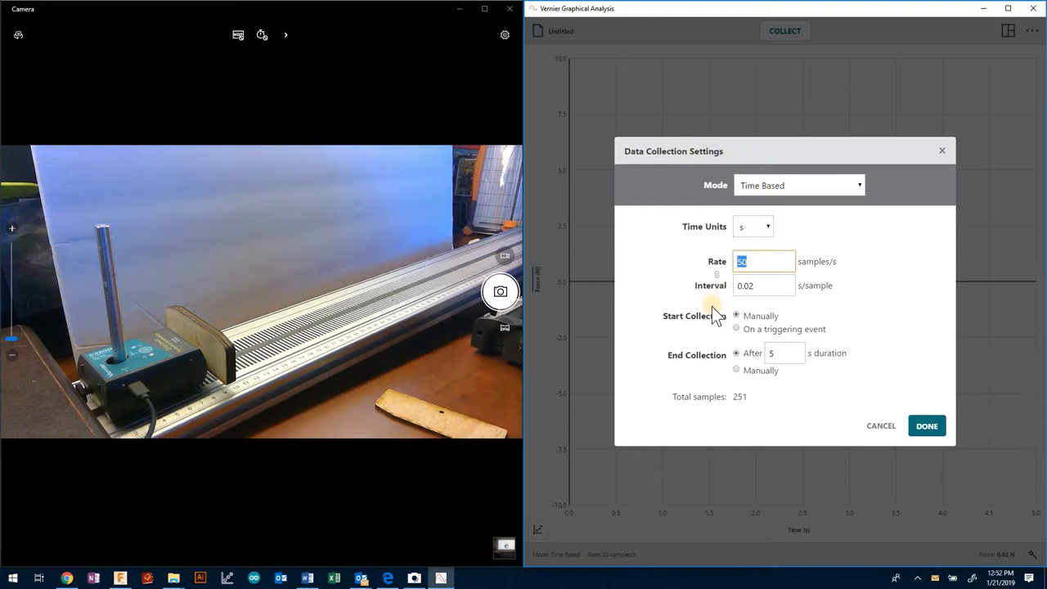
type("500")
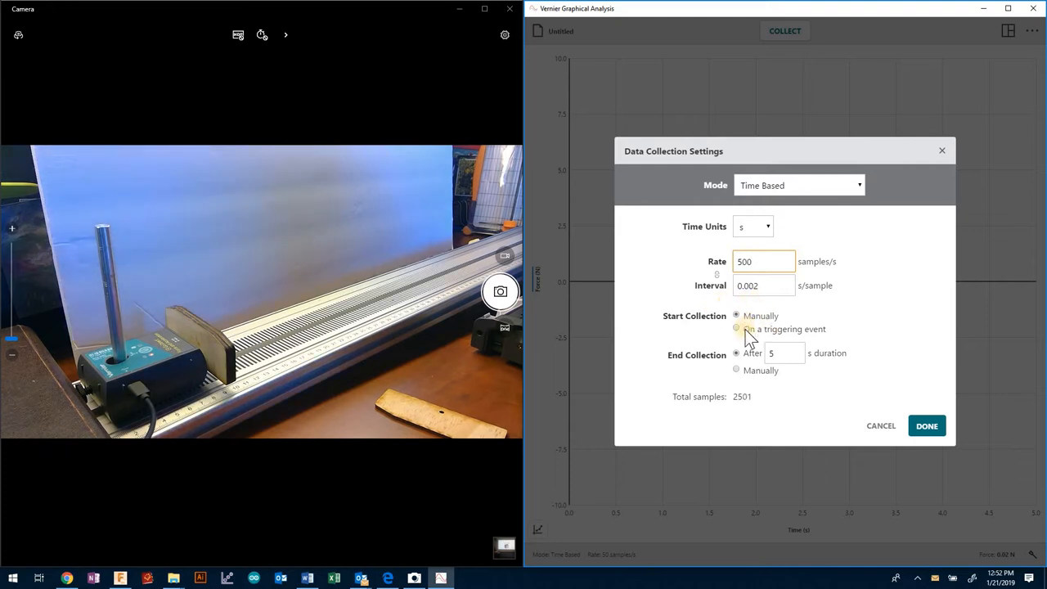
left_click(737, 329)
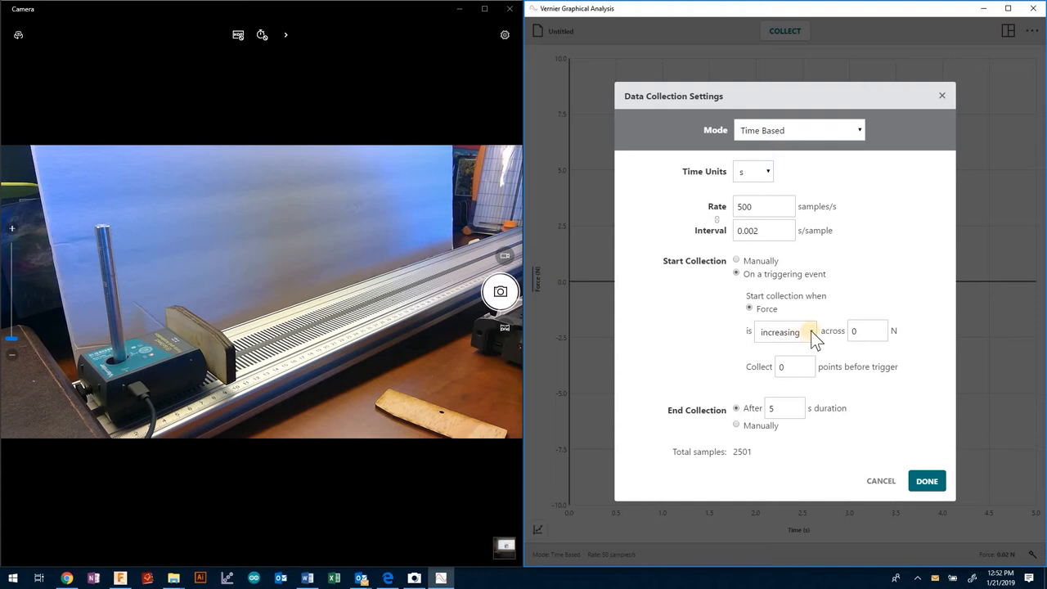
left_click(810, 331)
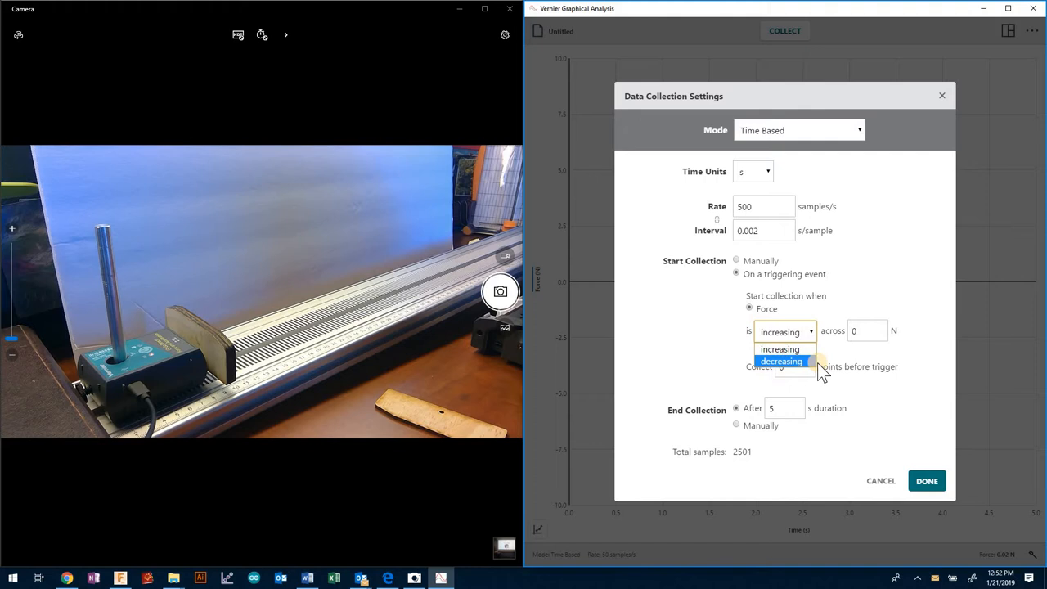
left_click(781, 362)
type("-1")
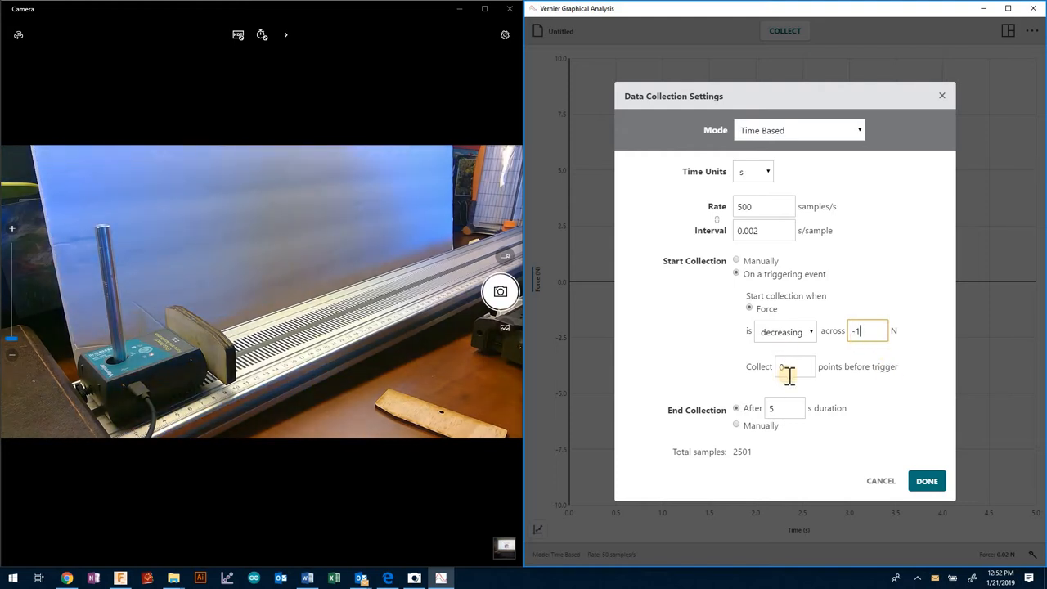
left_click(793, 366)
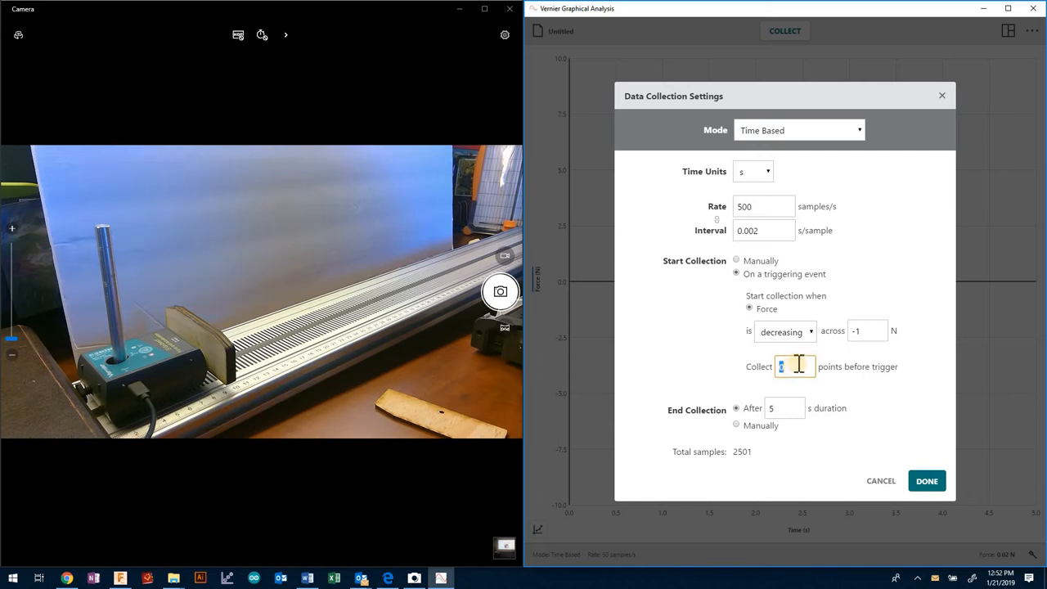
type("10")
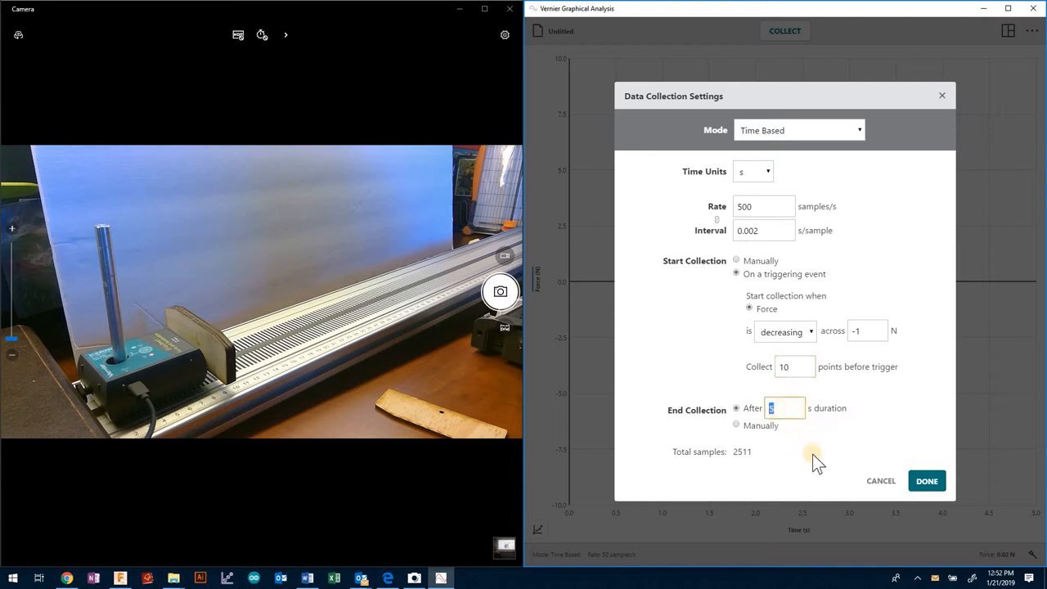
mouse_move(826, 471)
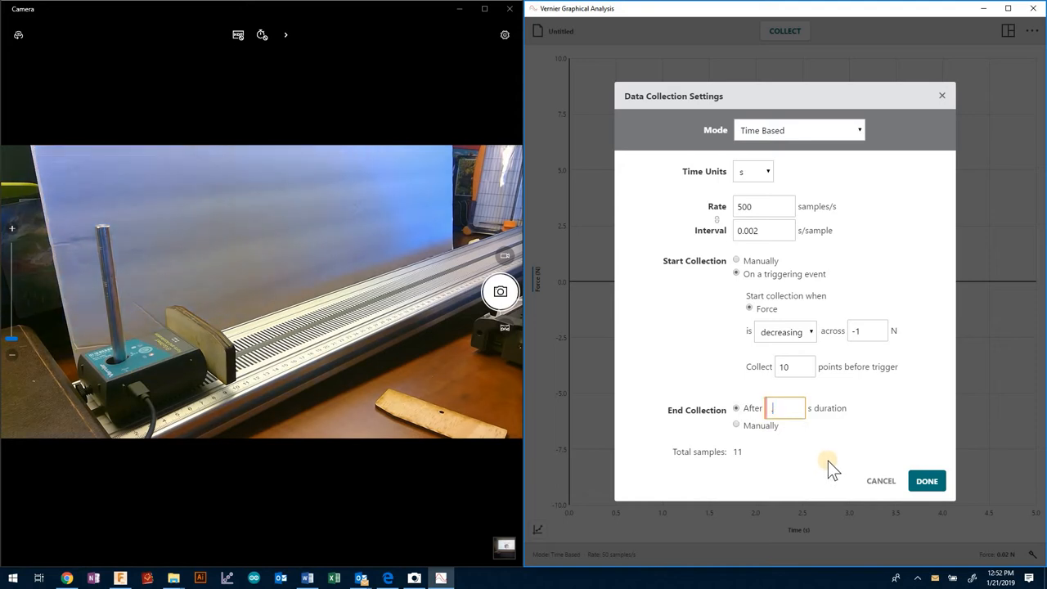
type(".25")
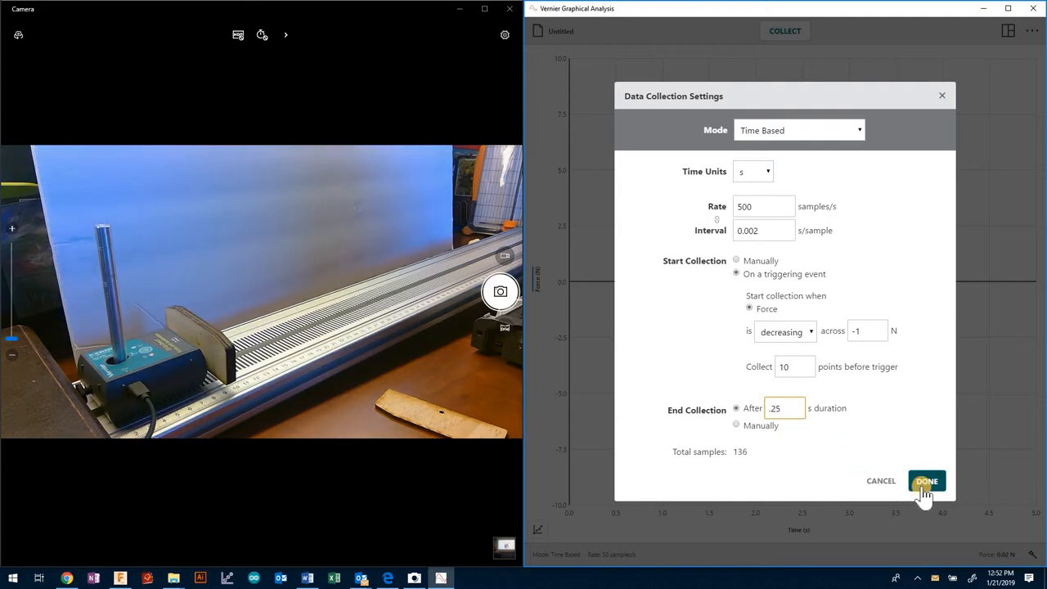
left_click(927, 481)
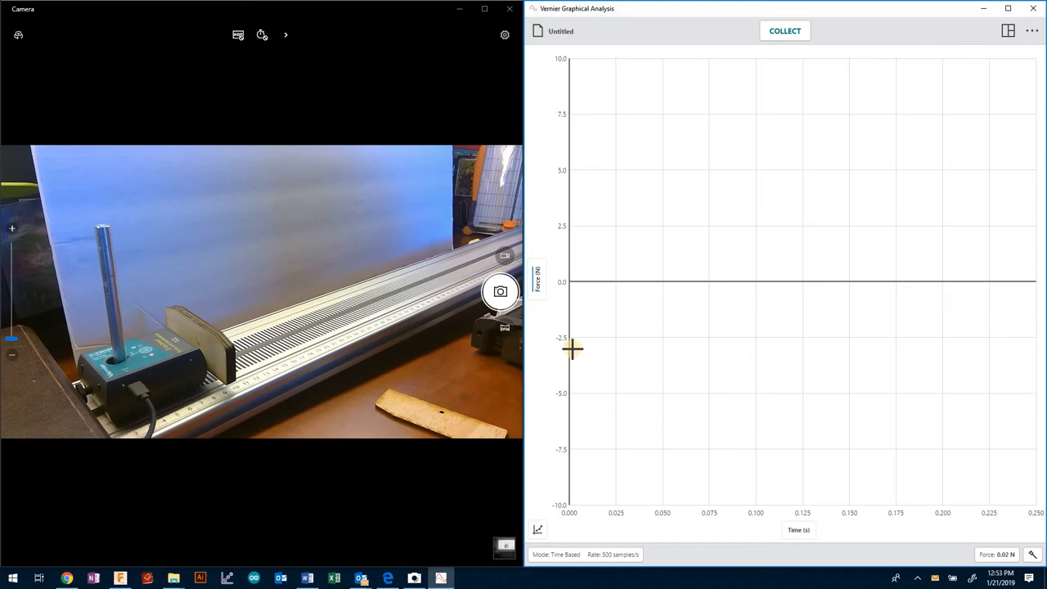
mouse_move(1036, 280)
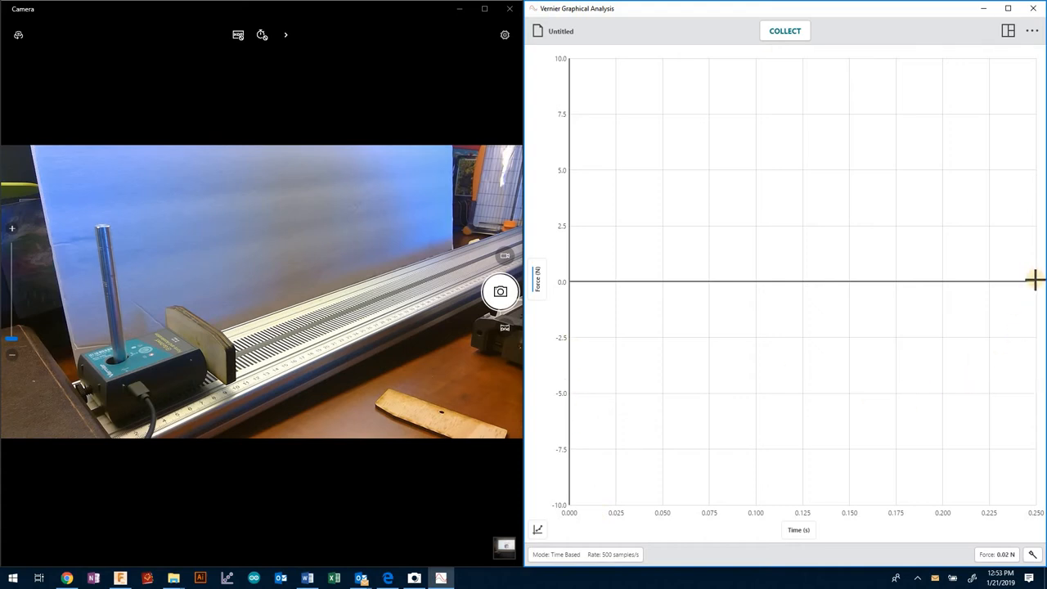
mouse_move(1039, 287)
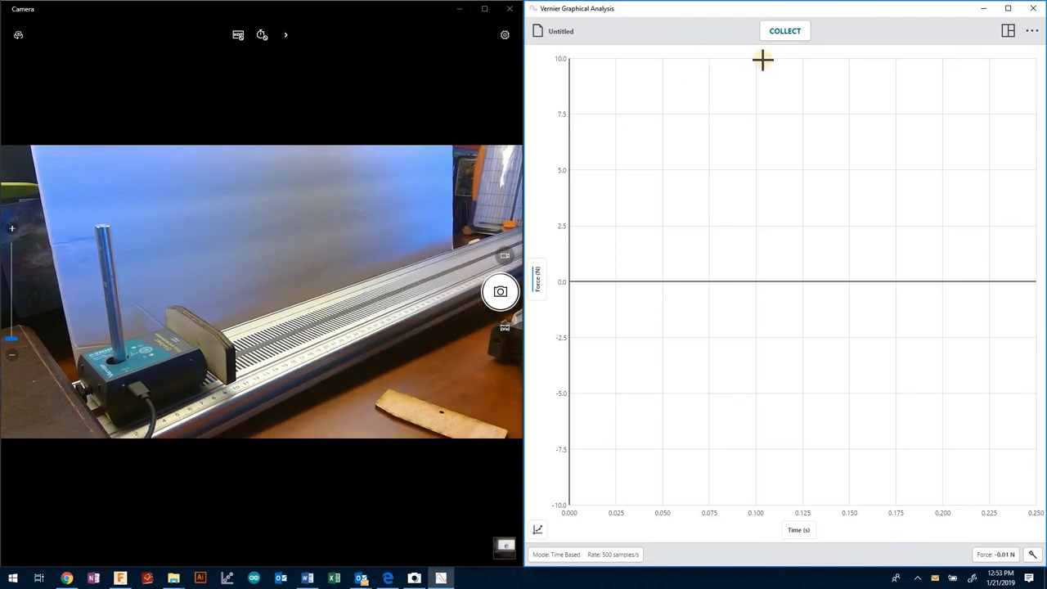
Step: Collect the collision force data and examine its peak of -27.18 N
left_click(783, 30)
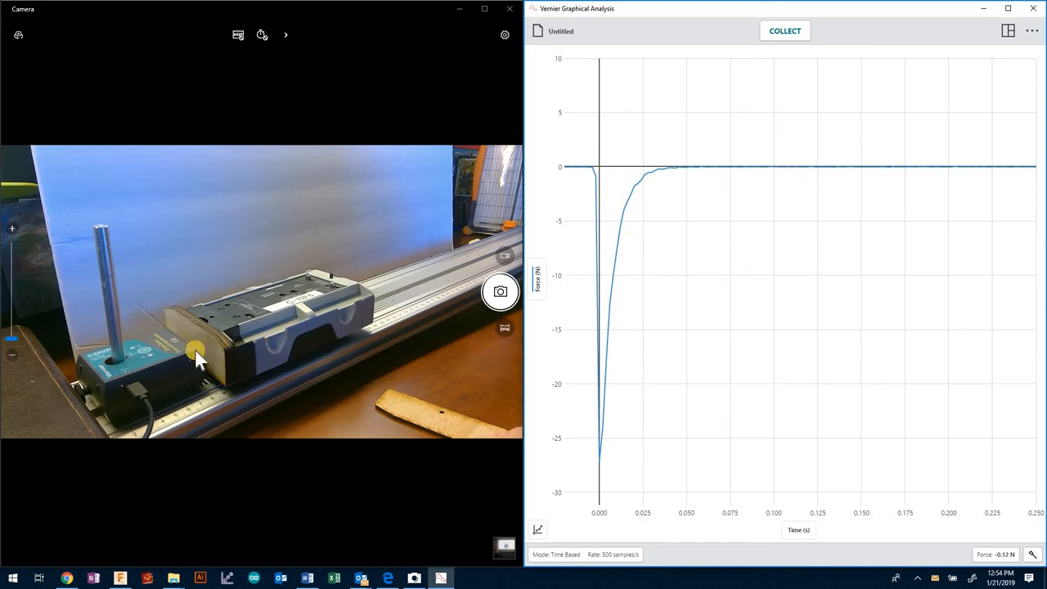
mouse_move(245, 342)
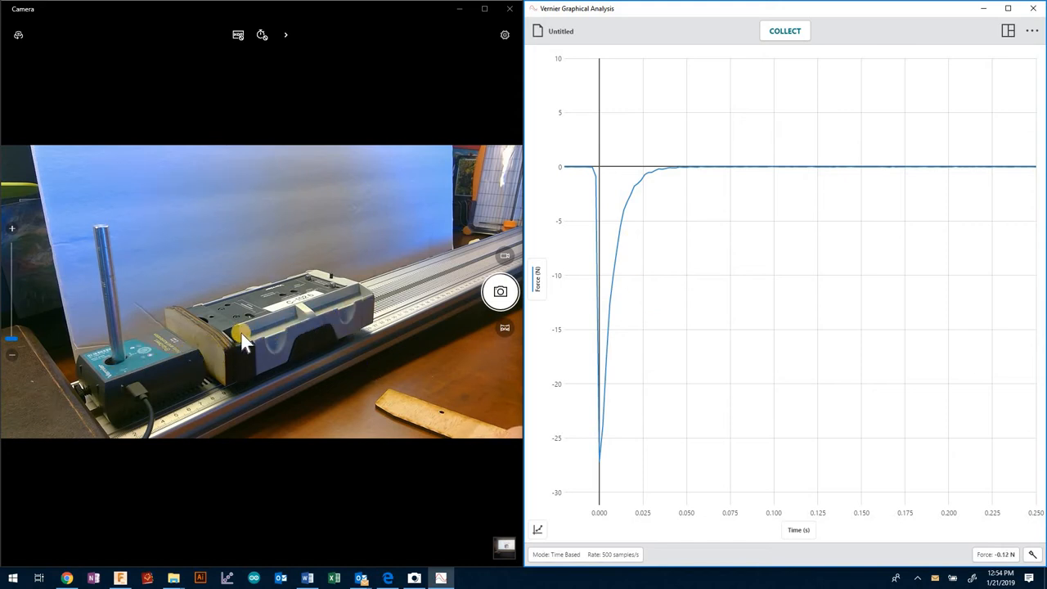
mouse_move(973, 184)
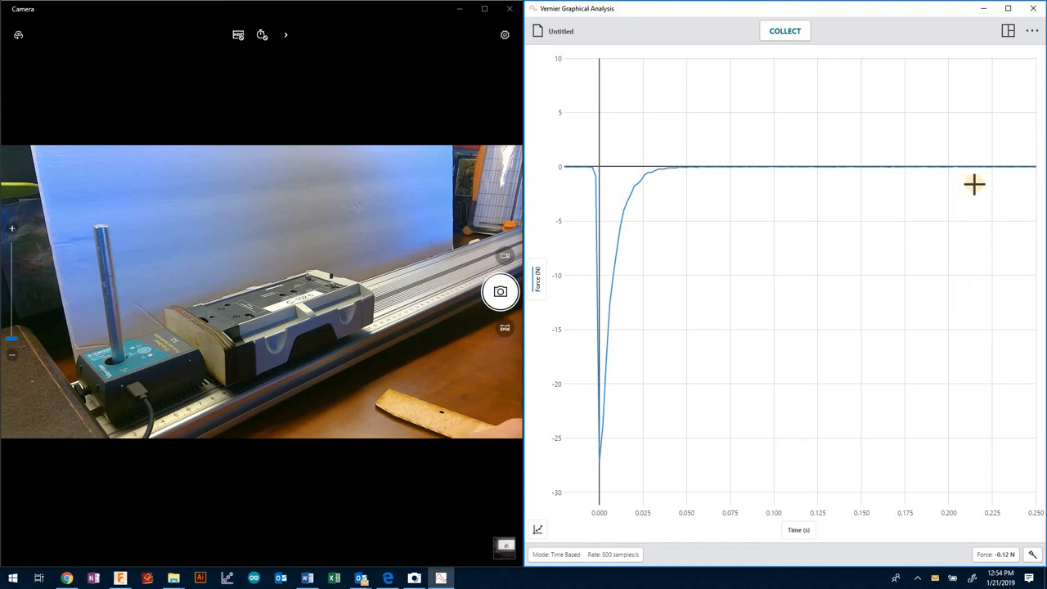
mouse_move(792, 317)
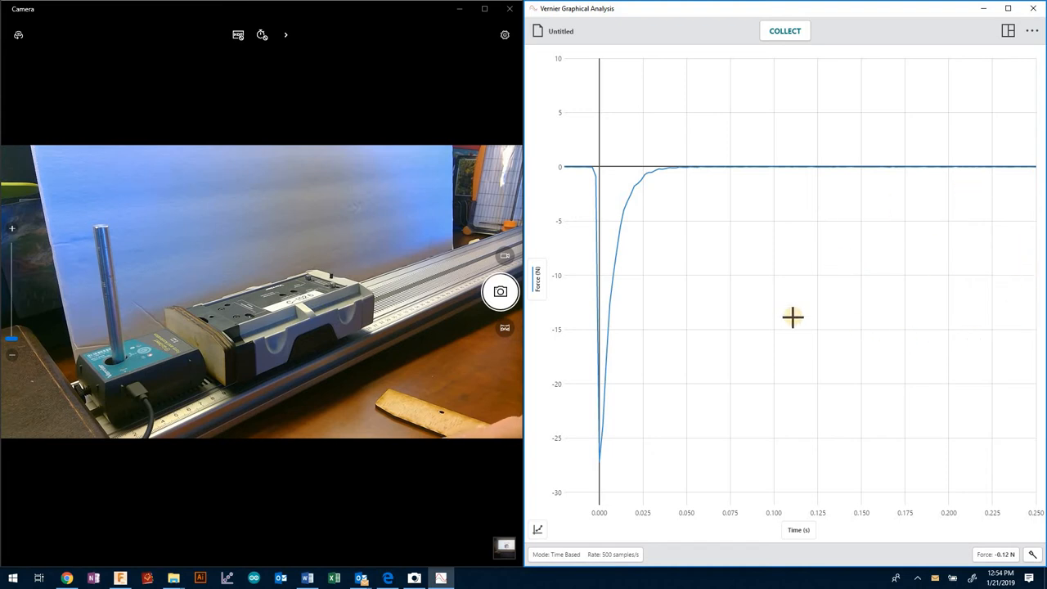
mouse_move(918, 246)
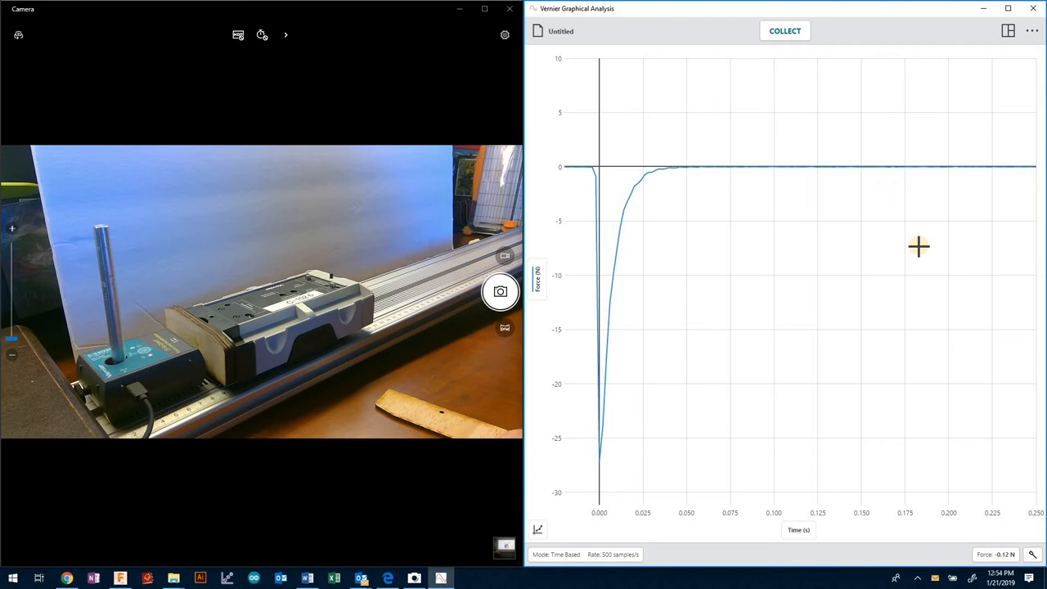
mouse_move(693, 451)
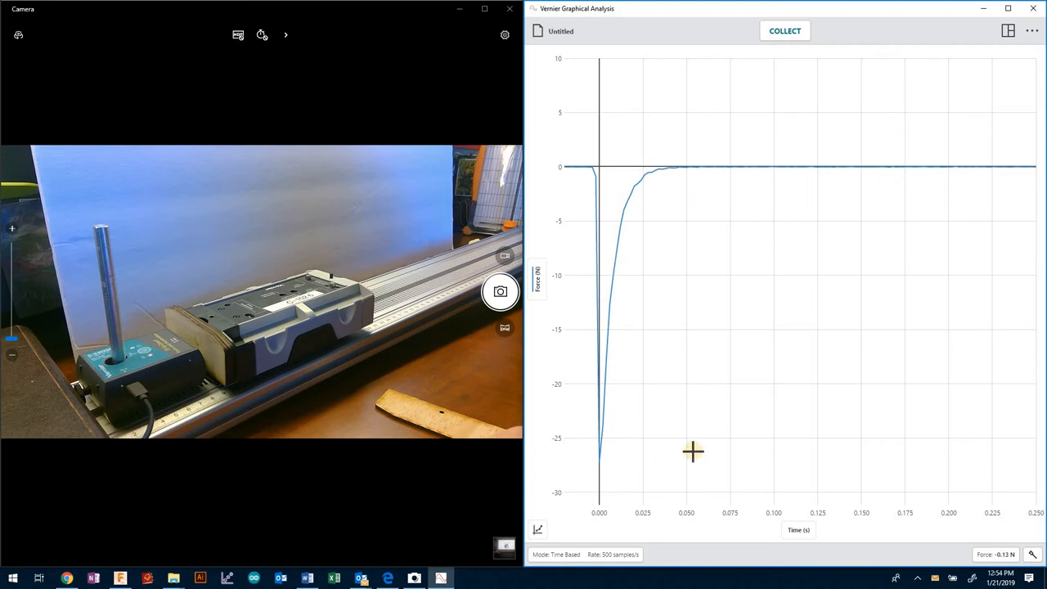
mouse_move(698, 382)
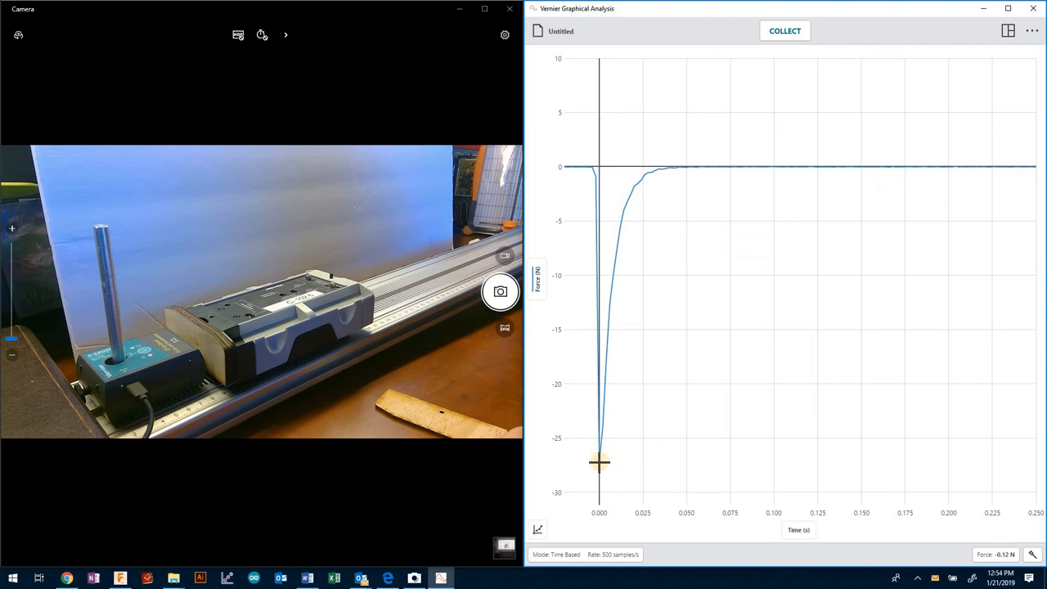
left_click(600, 462)
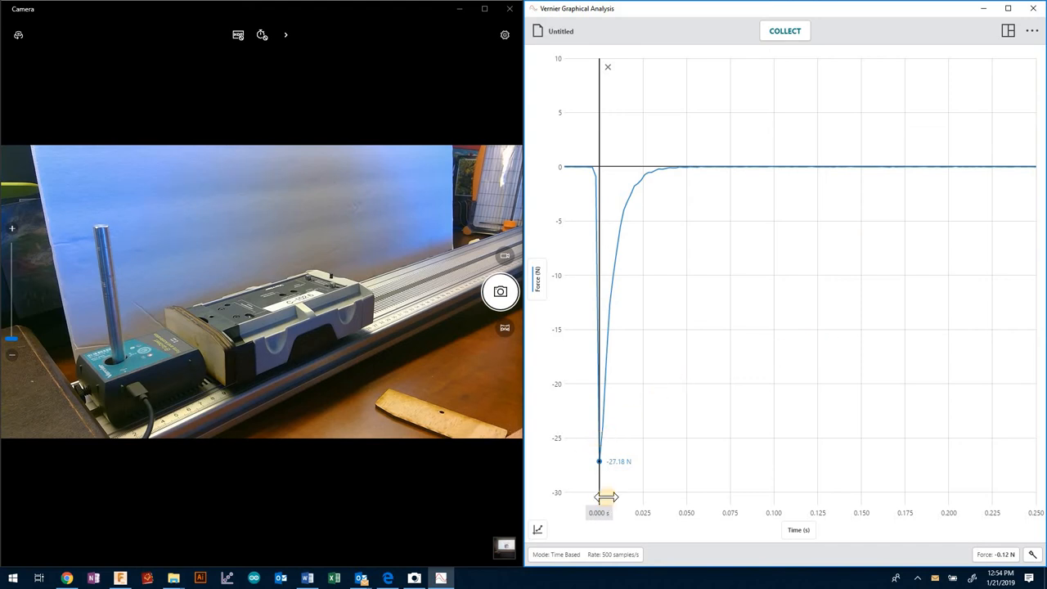
mouse_move(682, 181)
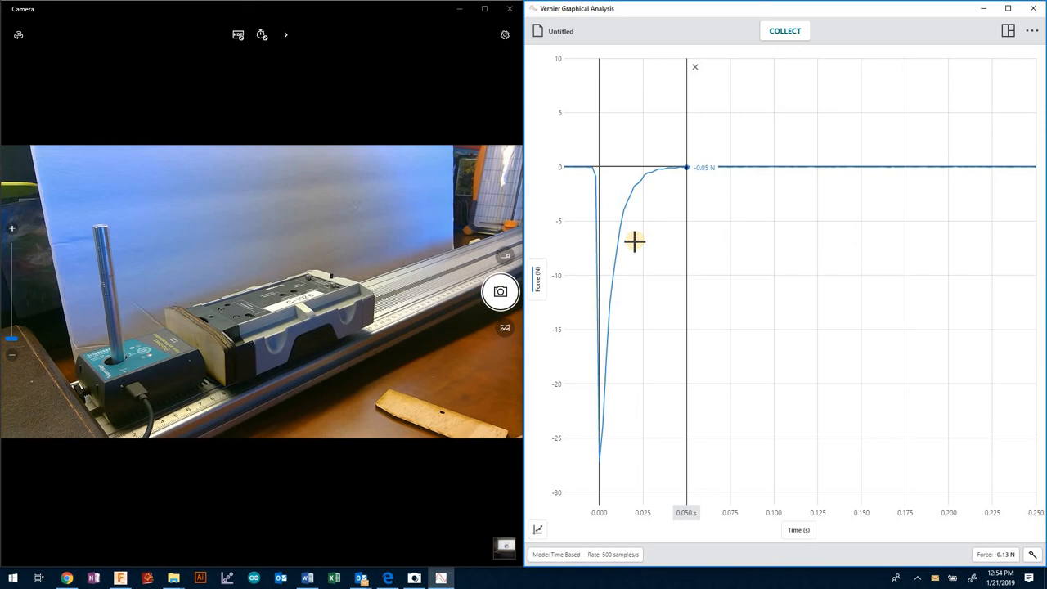
mouse_move(652, 468)
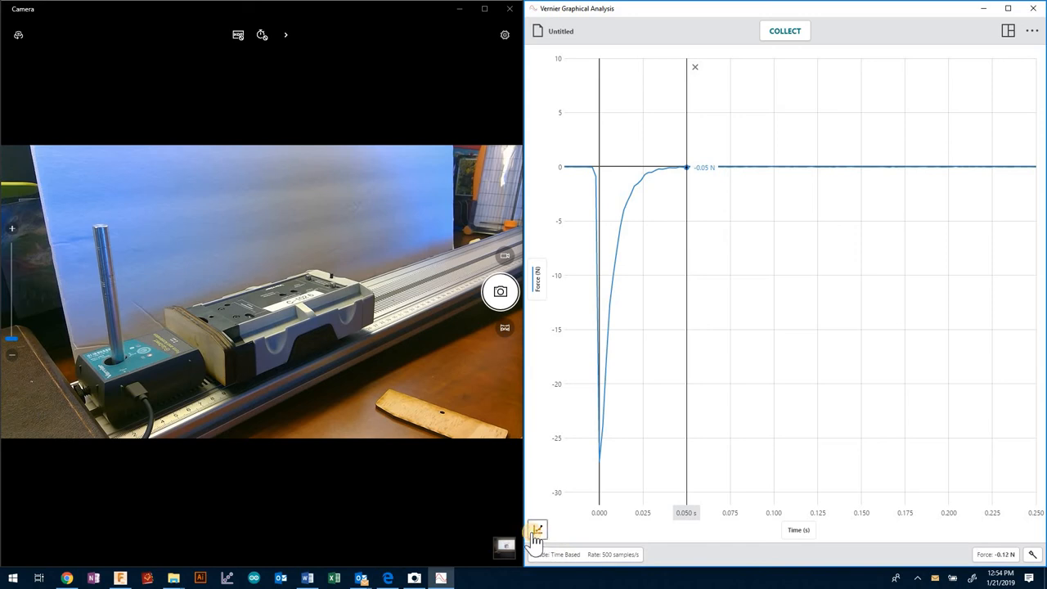
Step: Turn on View Integral to shade the area under the force curve, reading -0.247 N·s
left_click(537, 530)
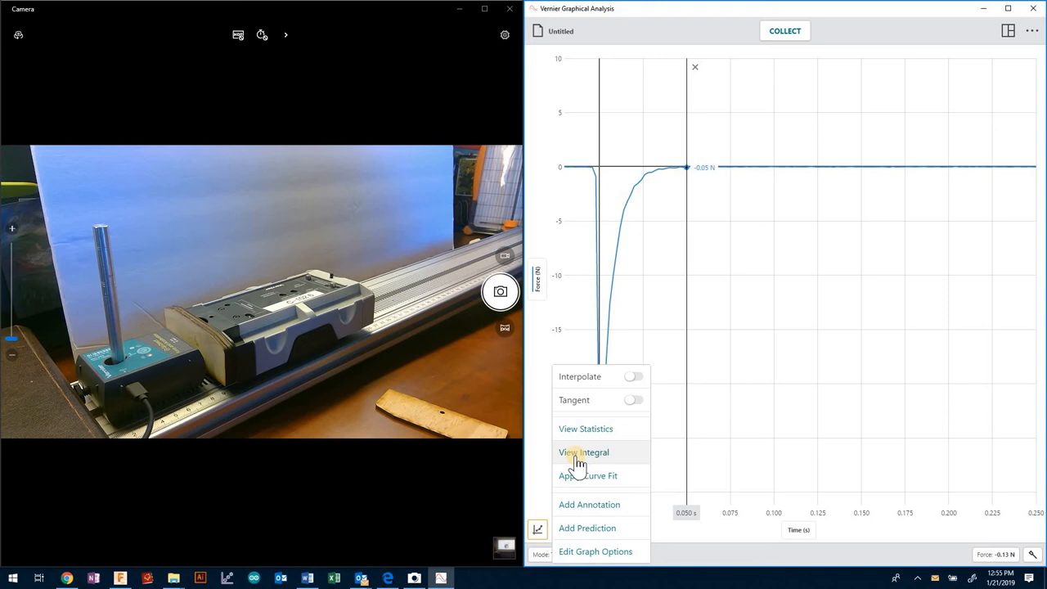
left_click(583, 452)
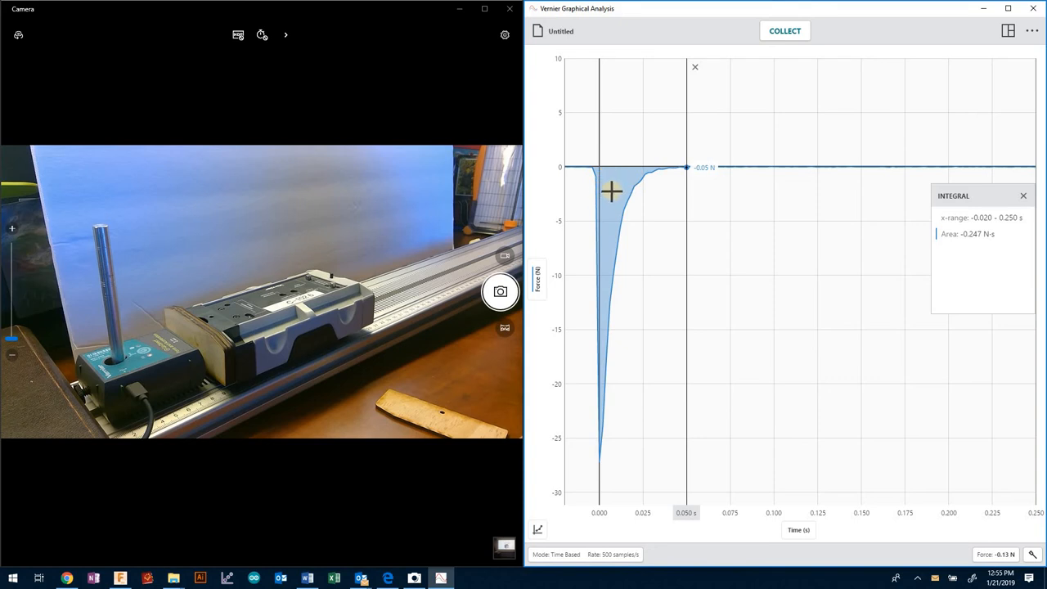
left_click_drag(612, 192, 595, 171)
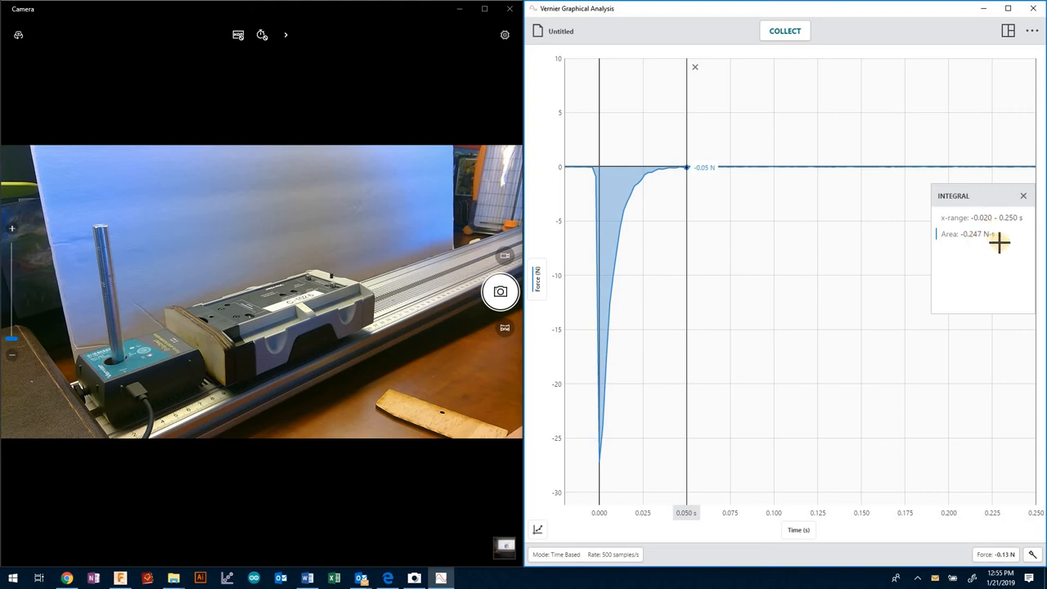
mouse_move(1009, 254)
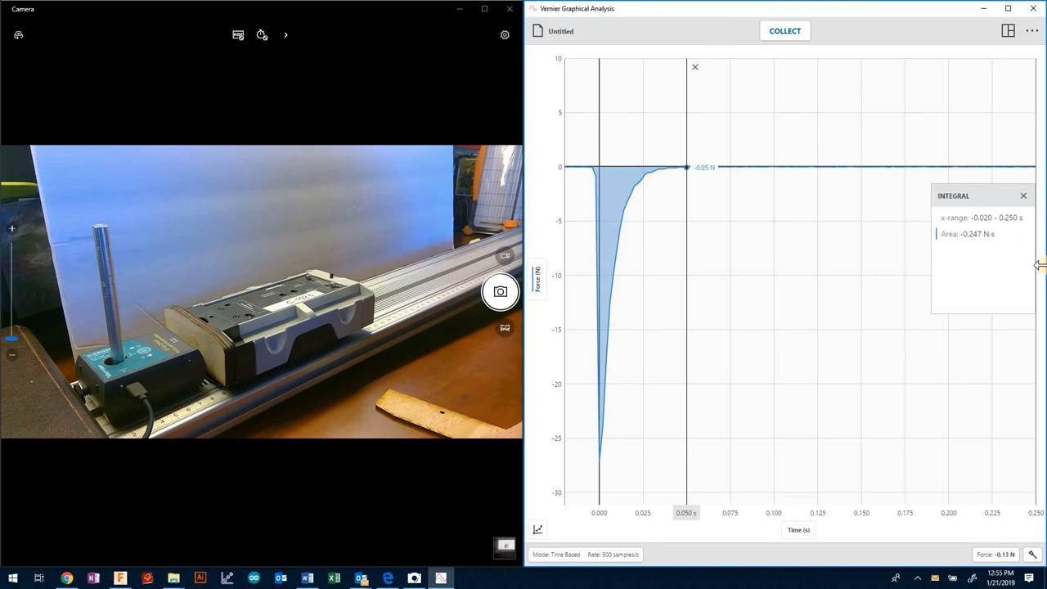
mouse_move(770, 482)
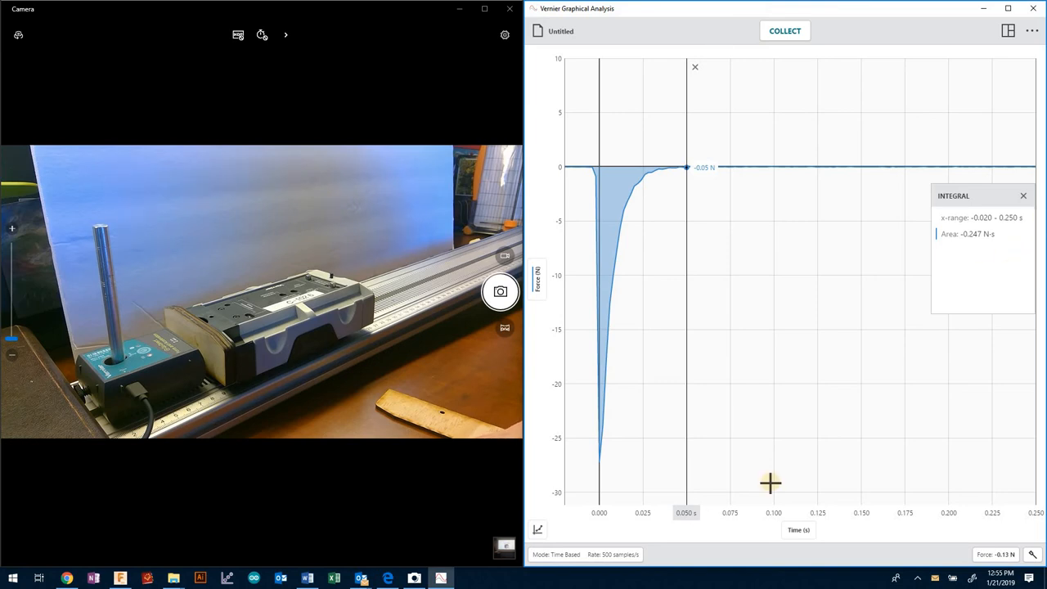
mouse_move(622, 205)
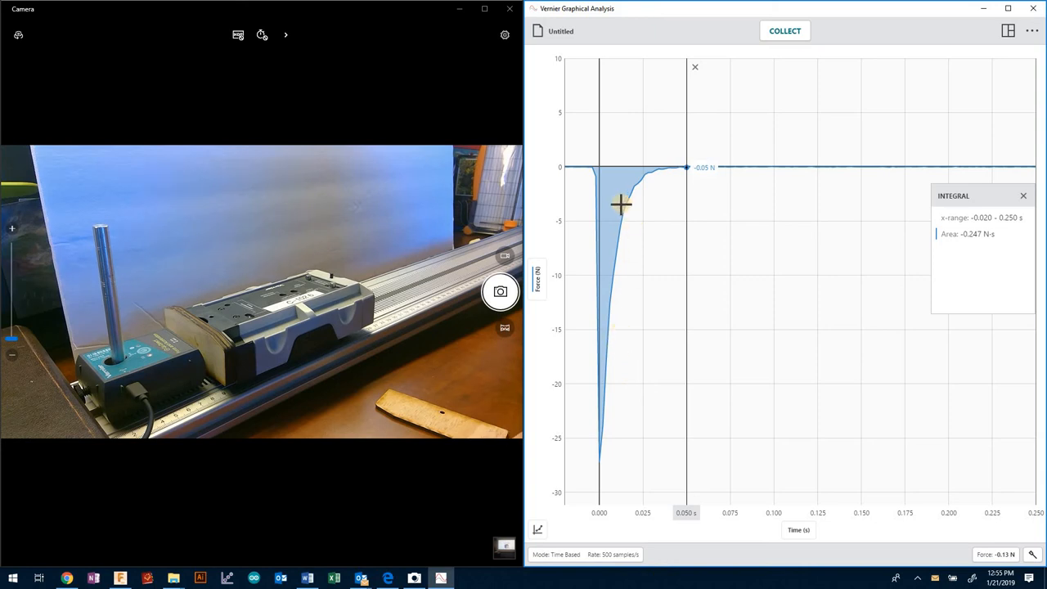
mouse_move(785, 31)
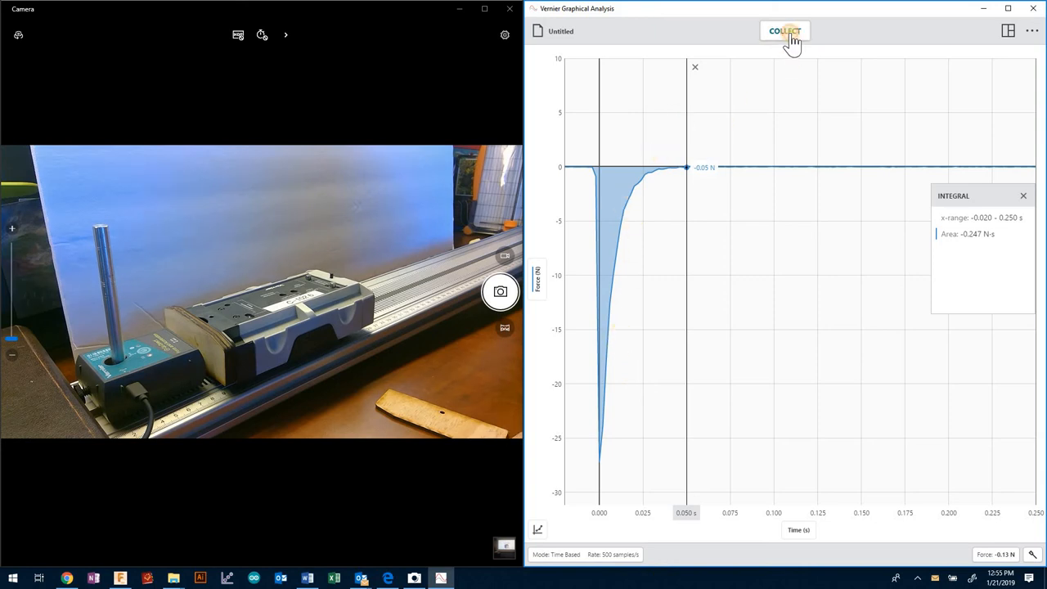
Step: Record a new, gentler collision run and examine its -10.61 N peak
left_click(783, 31)
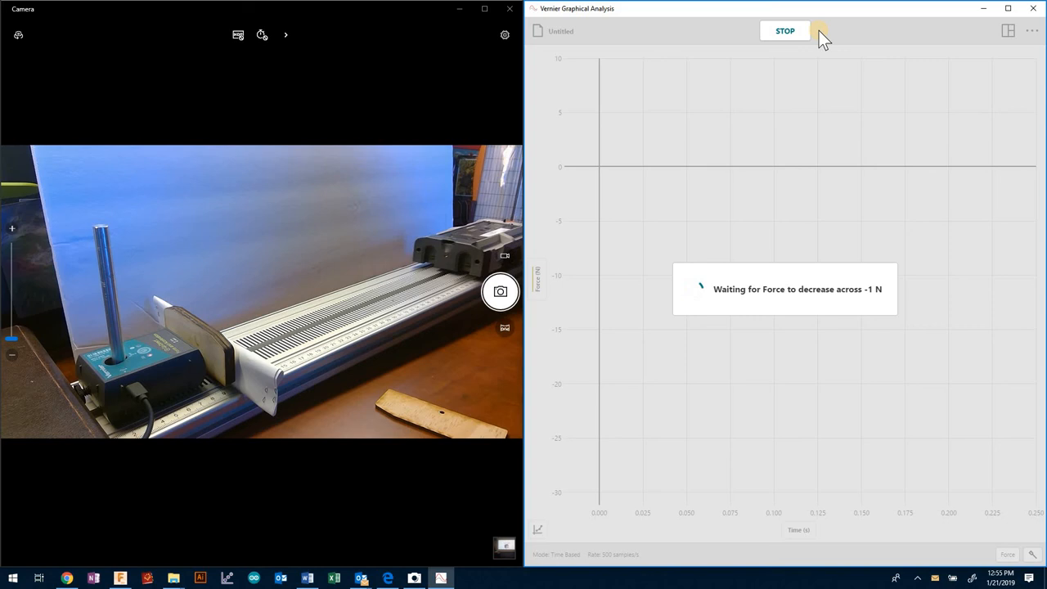
left_click(785, 30)
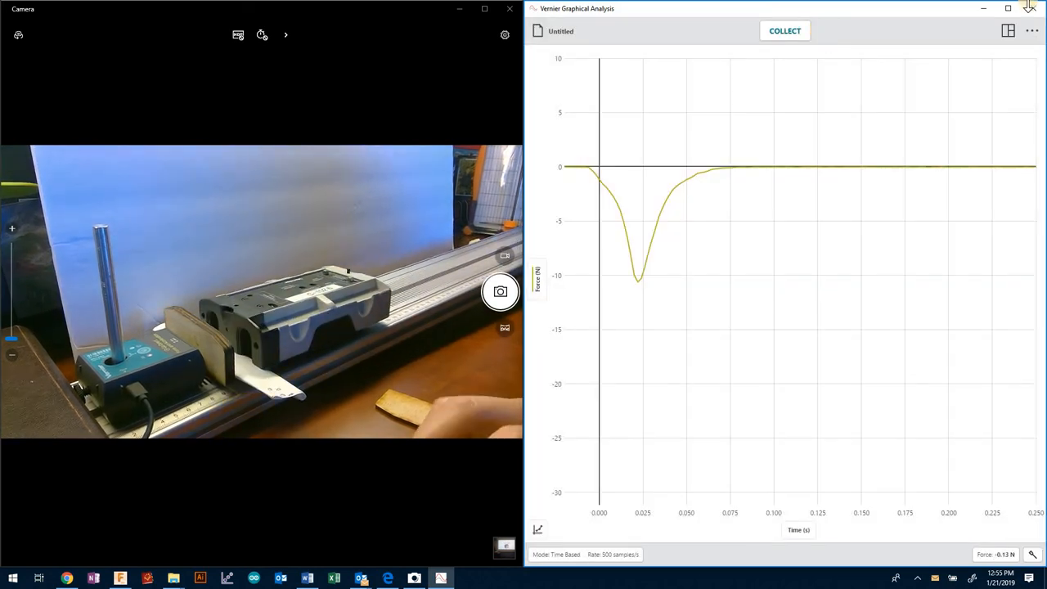
left_click(636, 285)
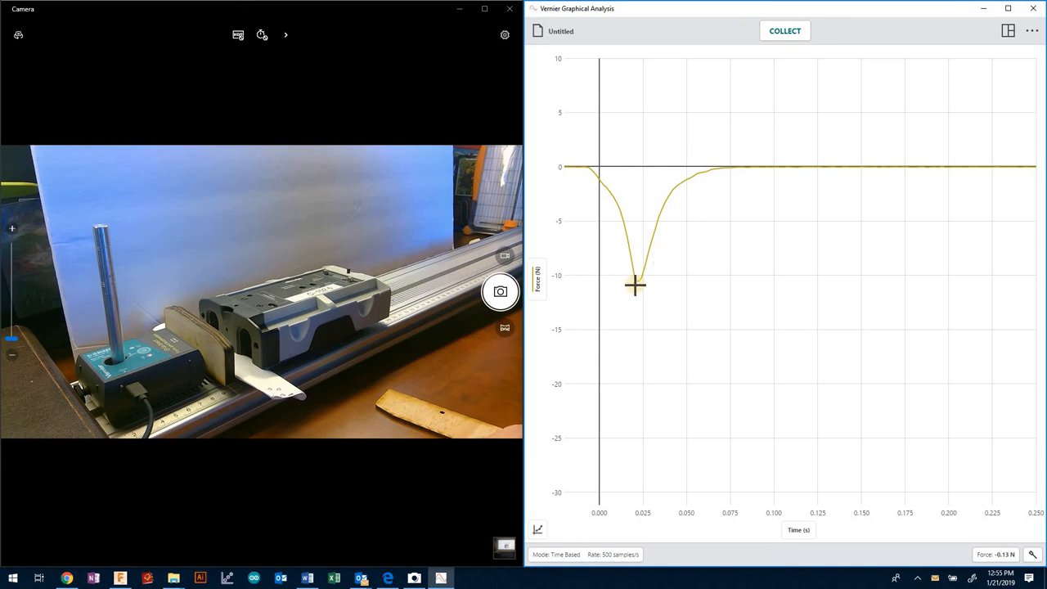
left_click(637, 284)
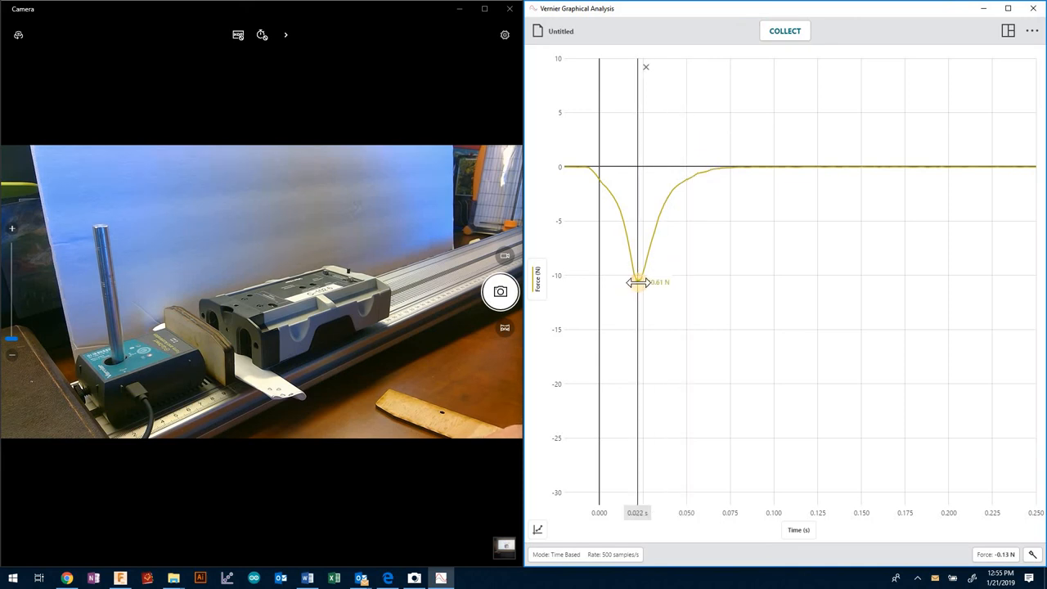
Step: Trace the examine line across the collision, then show the integral area of -0.255 N·s
left_click_drag(638, 282, 638, 167)
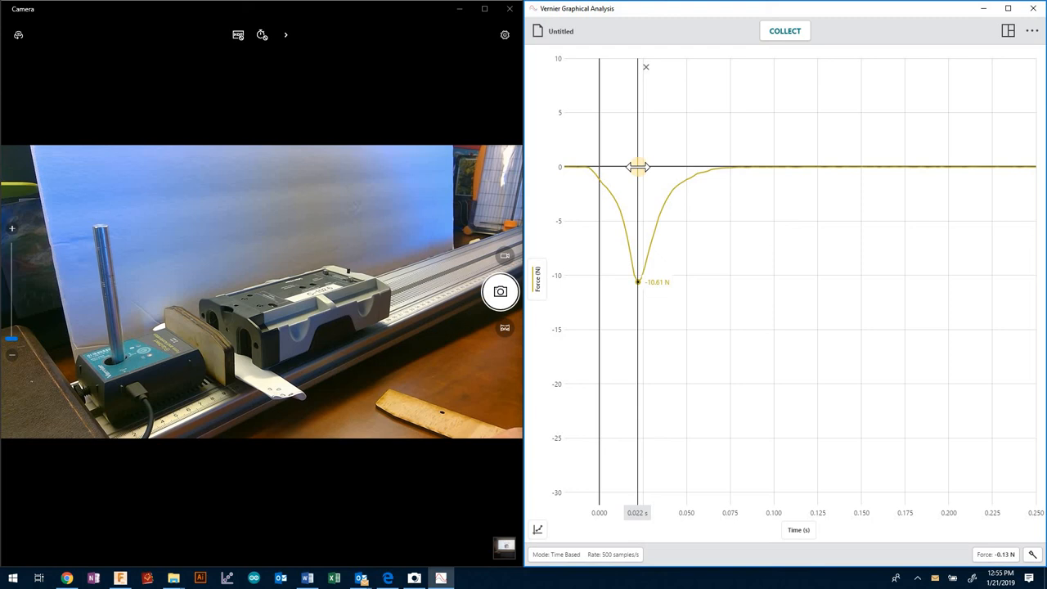
left_click_drag(638, 167, 731, 167)
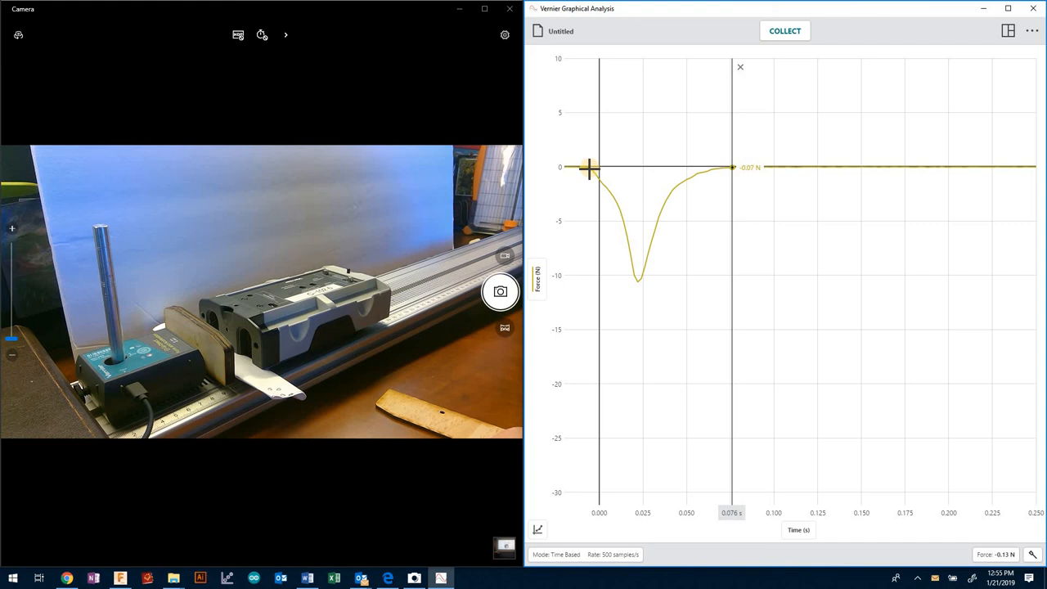
left_click_drag(732, 168, 589, 167)
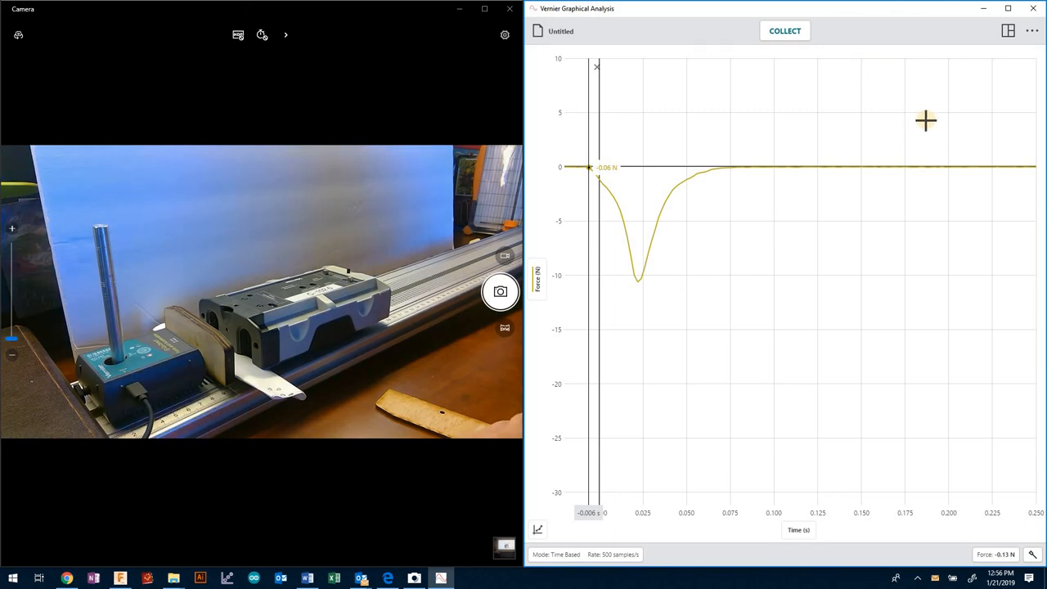
mouse_move(872, 268)
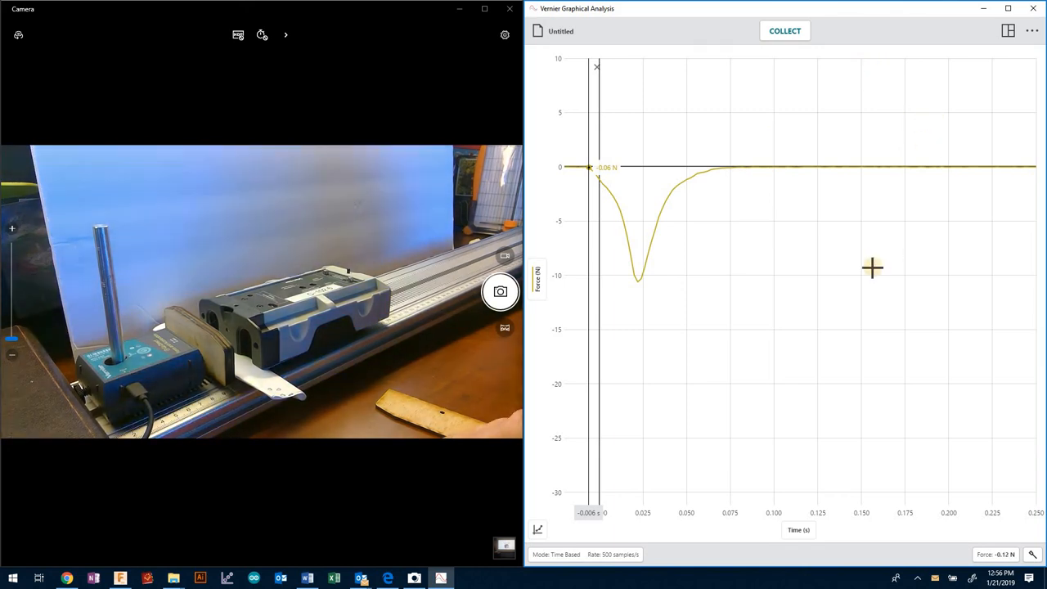
mouse_move(636, 159)
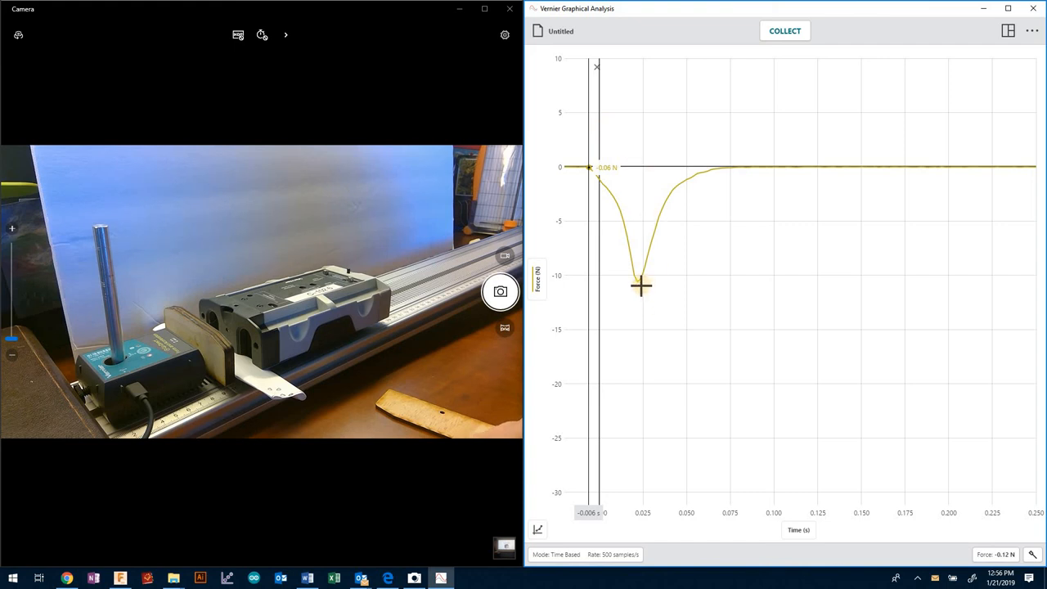
mouse_move(626, 382)
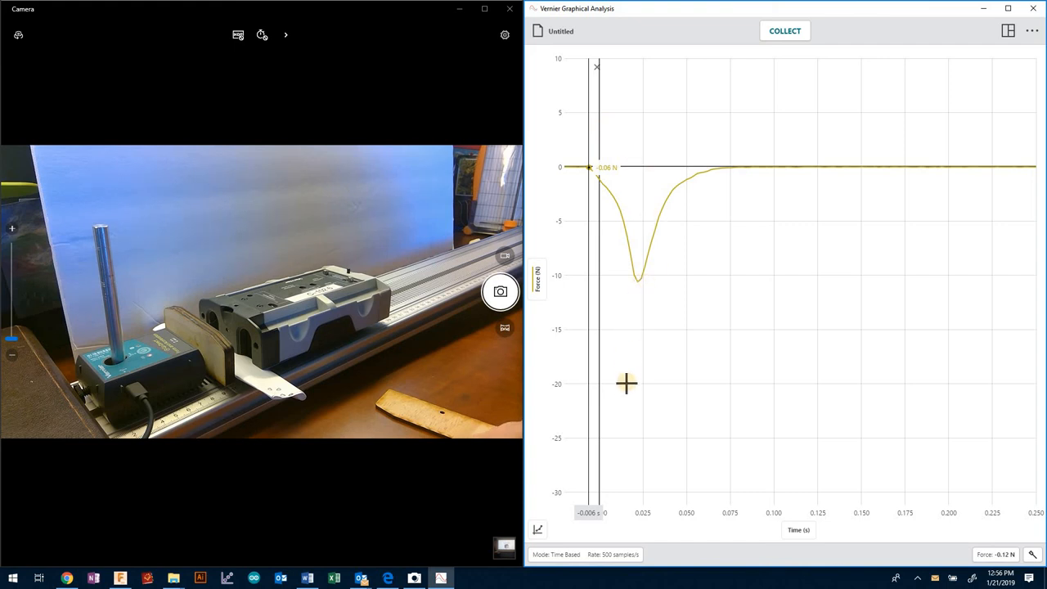
left_click(538, 530)
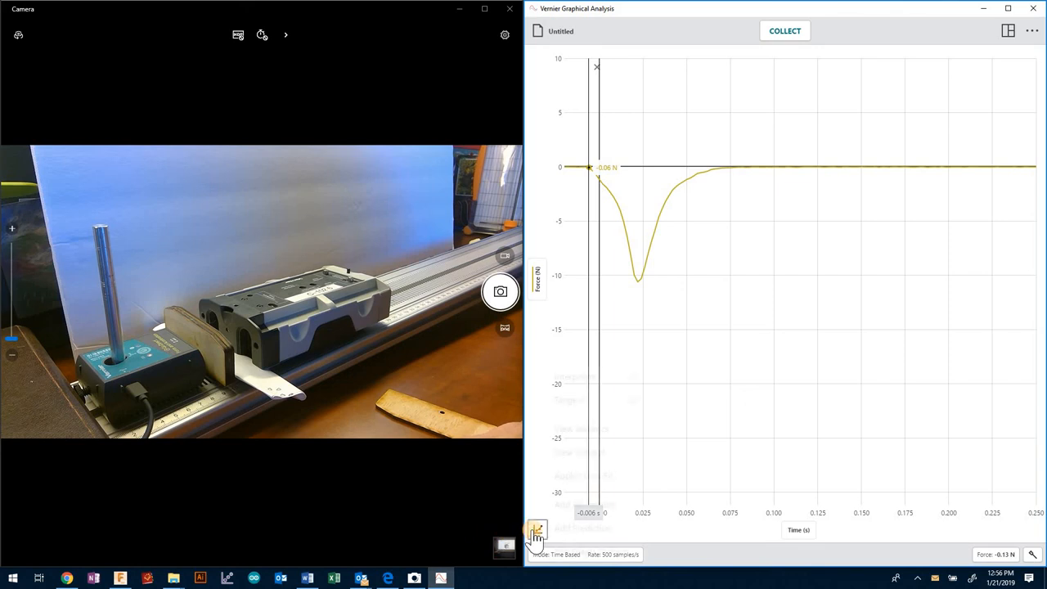
left_click(537, 529)
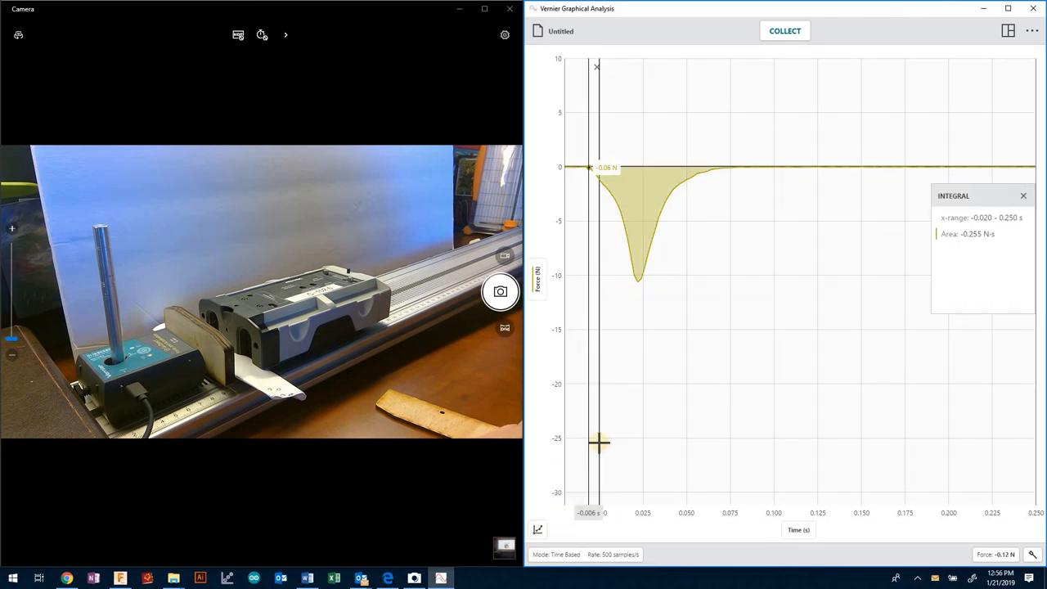